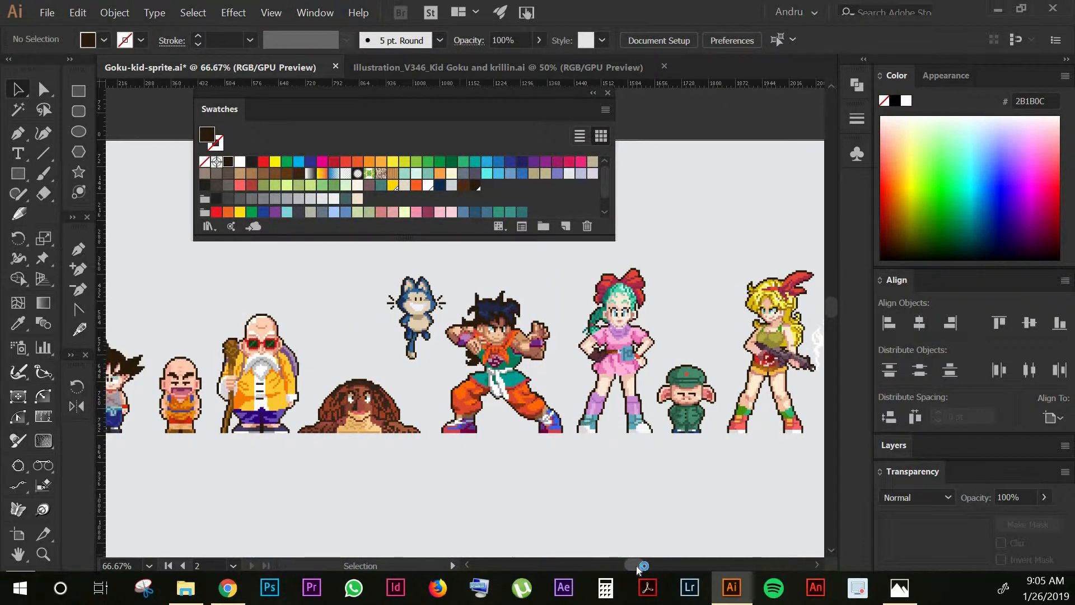
Select the kid Goku reference image and lower its opacity so it reads as a faded tracing guide.
drag(637, 564, 624, 565)
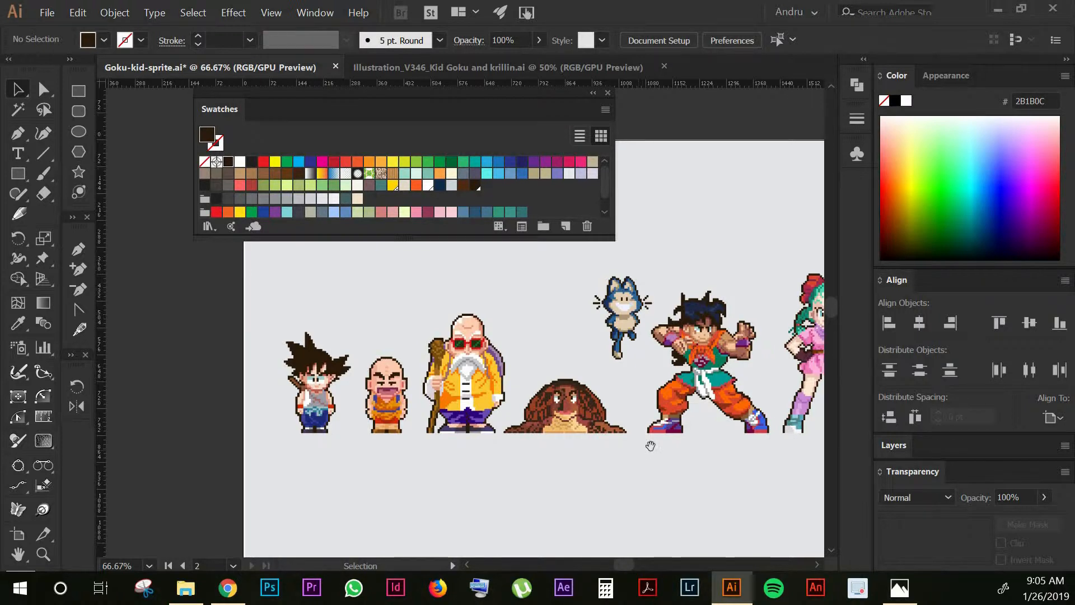
drag(649, 445, 616, 429)
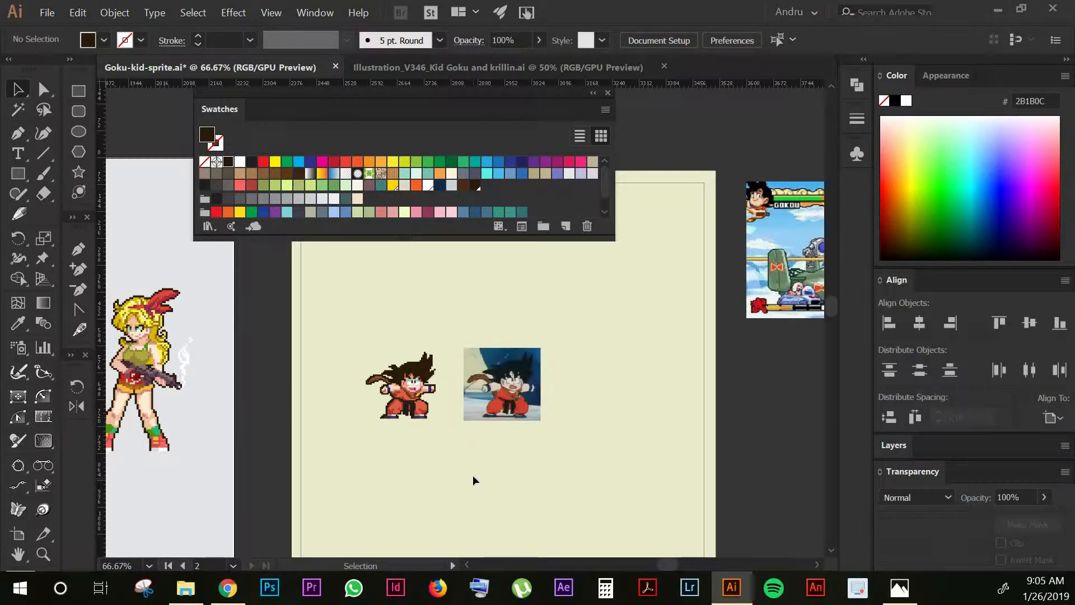
click(501, 385)
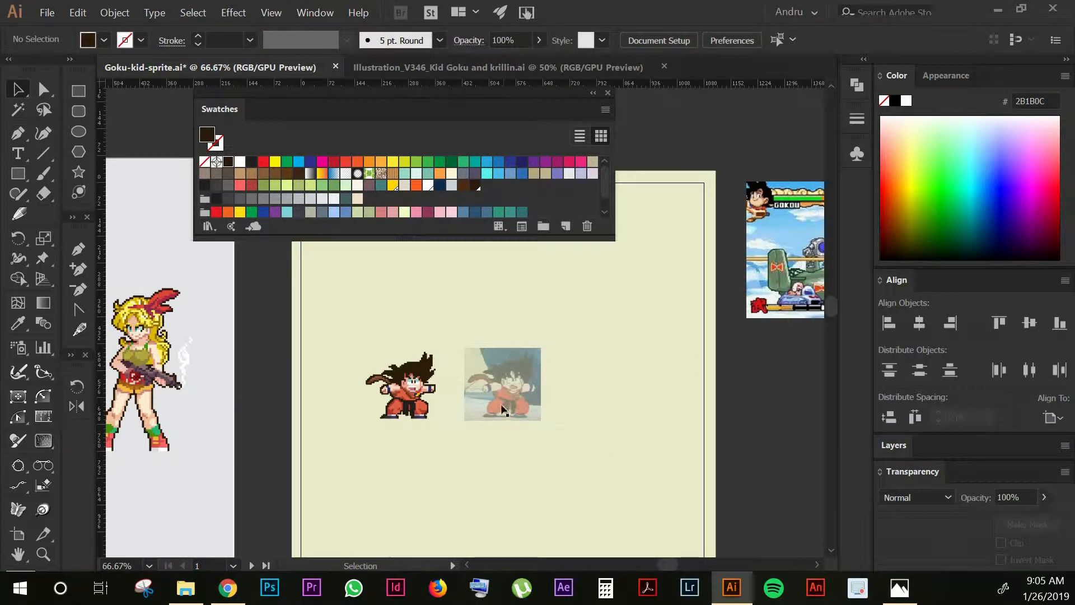
click(502, 384)
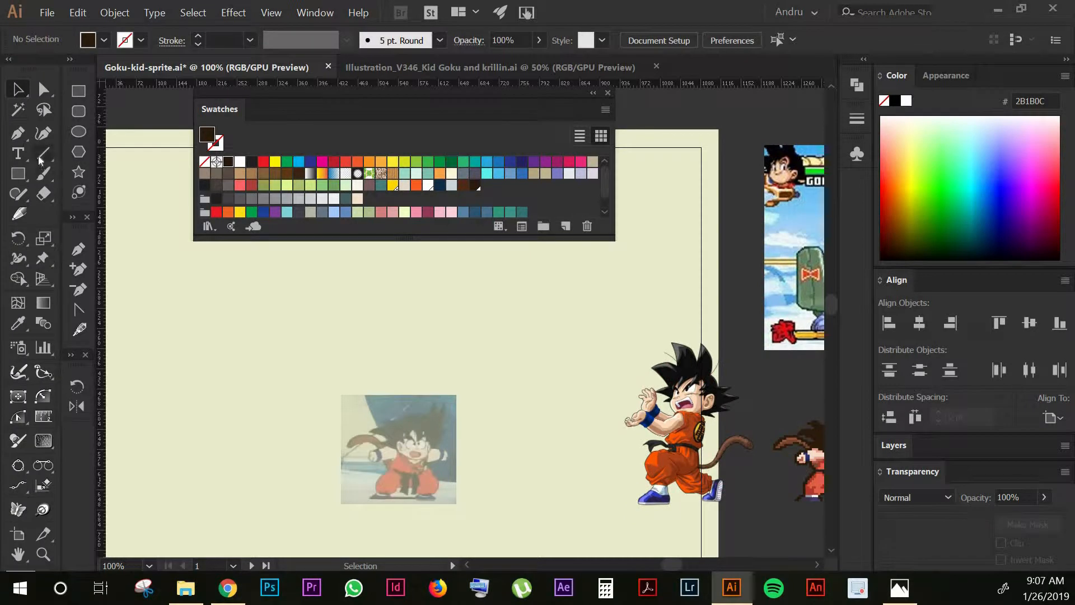
mouse_move(44, 156)
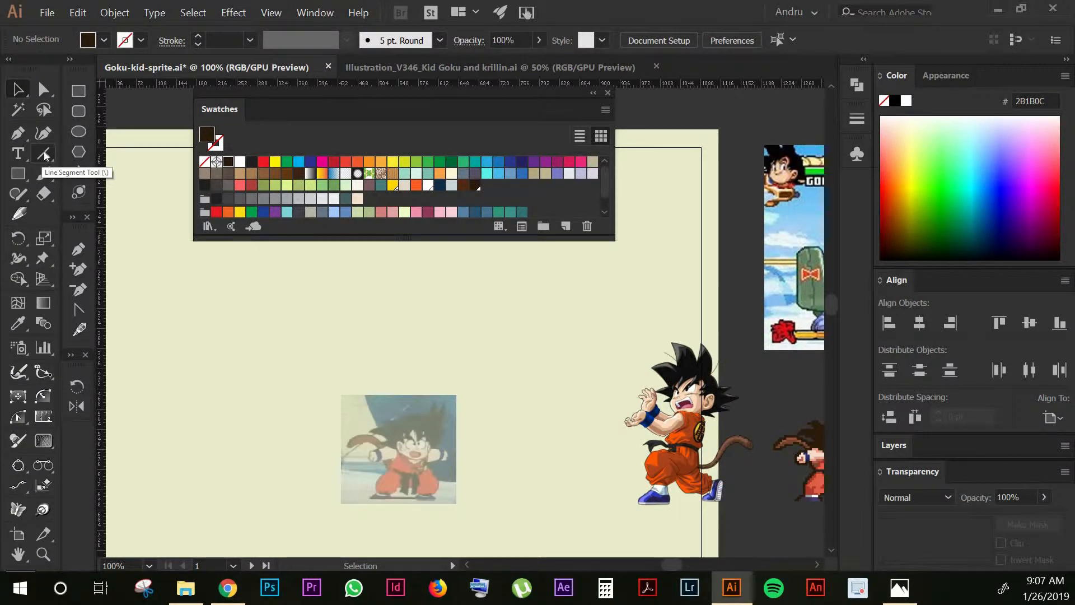
Configure the Rectangular Grid Tool to 200 by 200 pt with 52 horizontal and 52 vertical dividers.
click(18, 152)
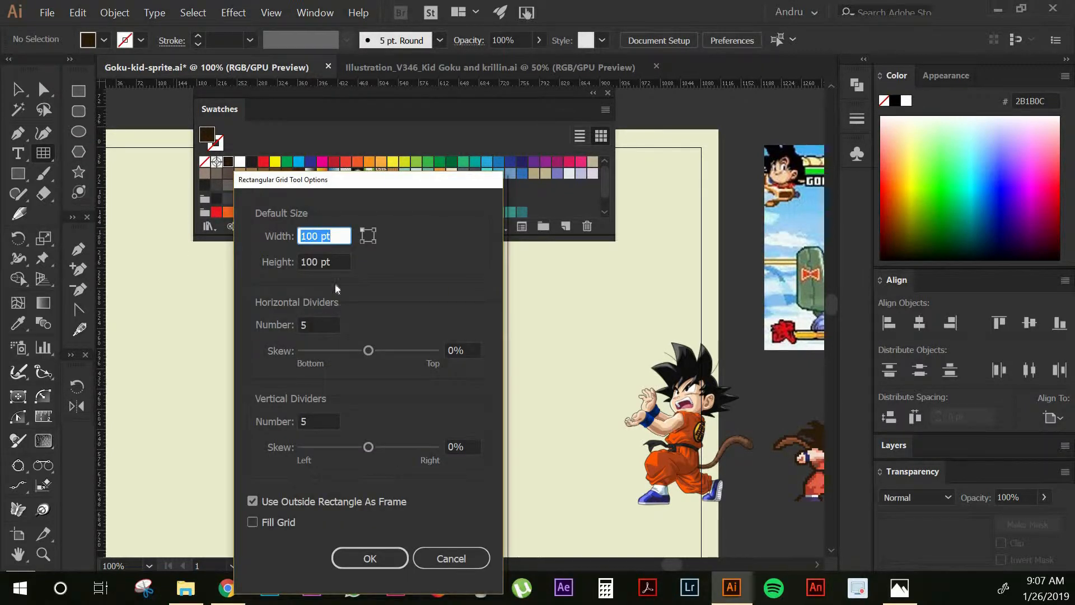
text(20)
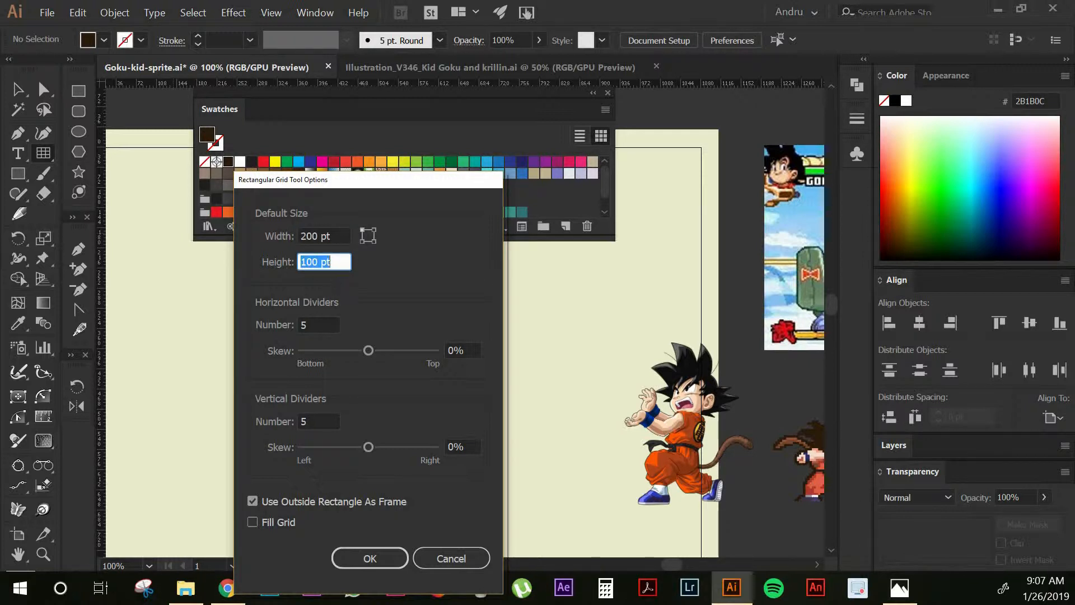
text(200)
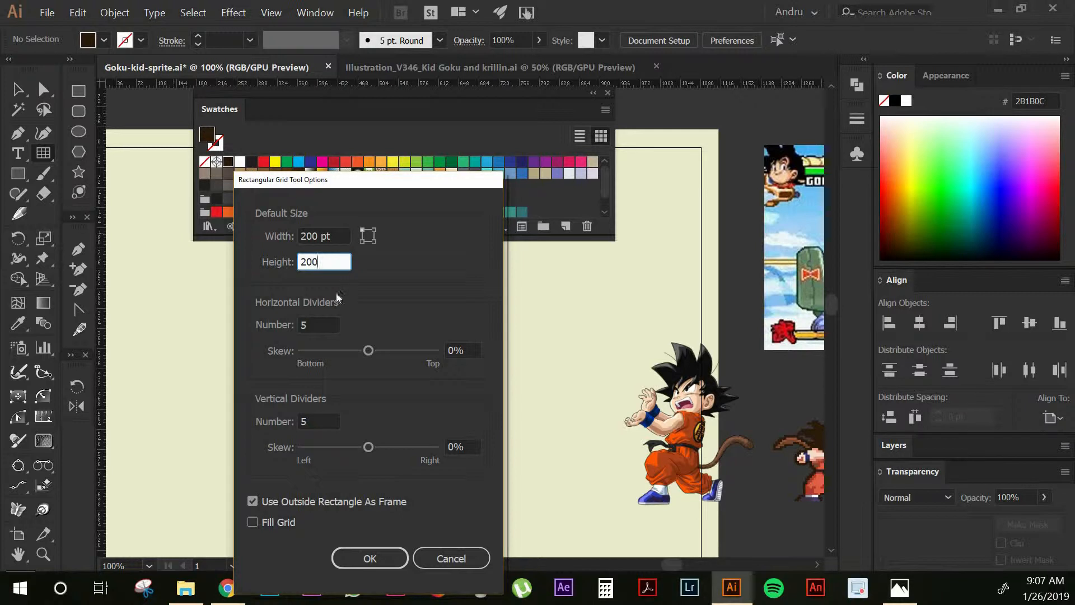
click(317, 324)
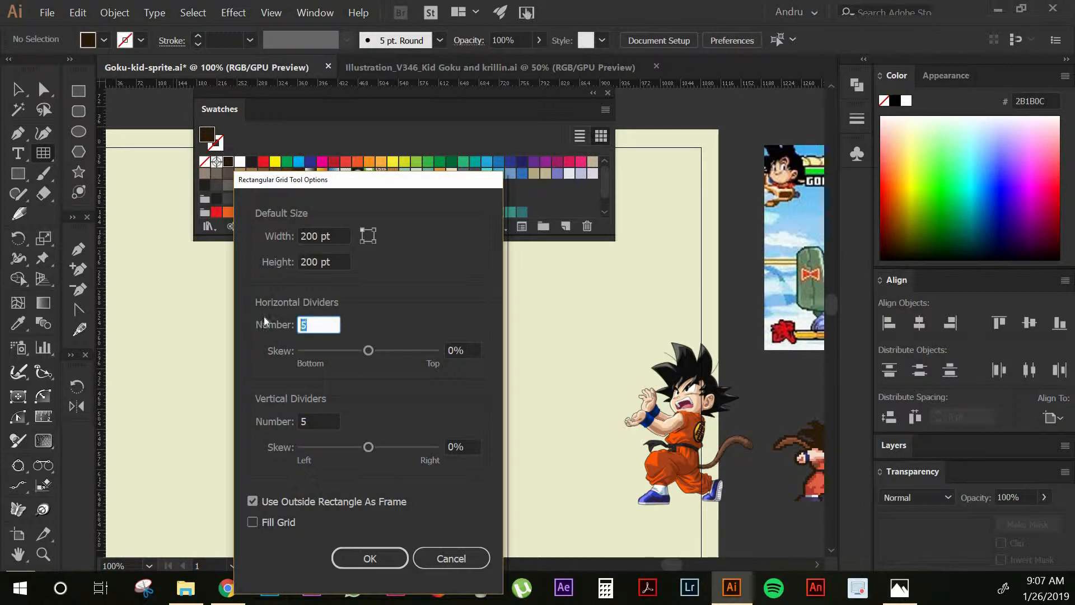
text(2)
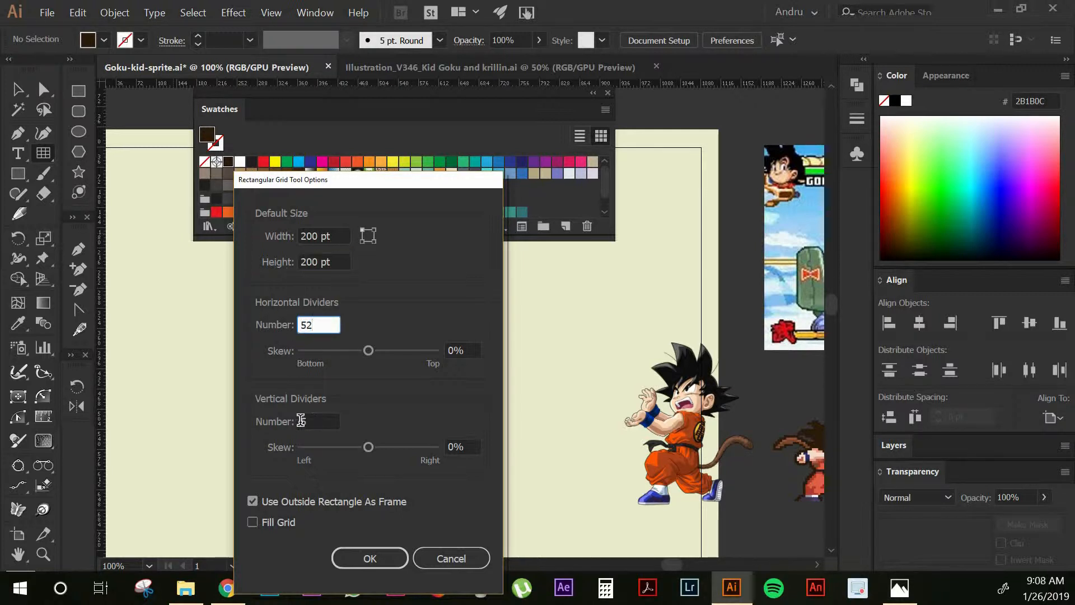
text(52)
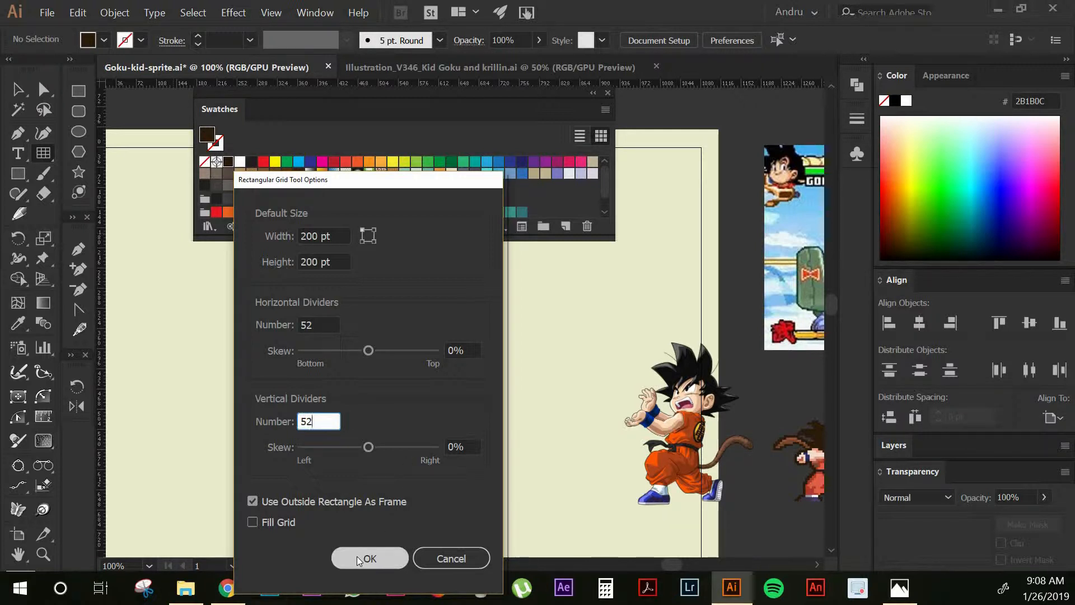
click(369, 557)
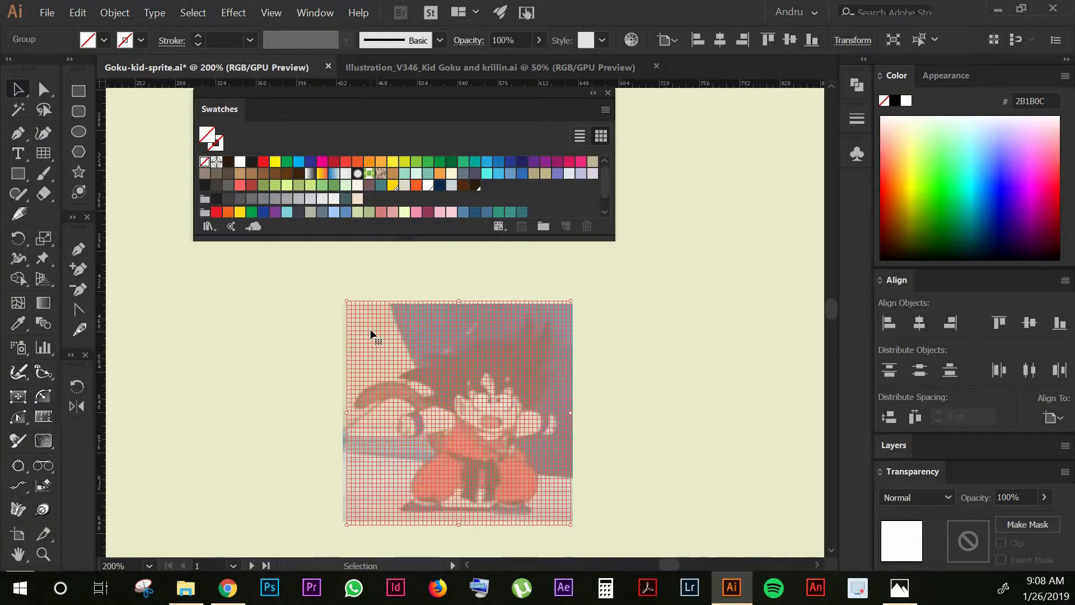
mouse_move(77, 19)
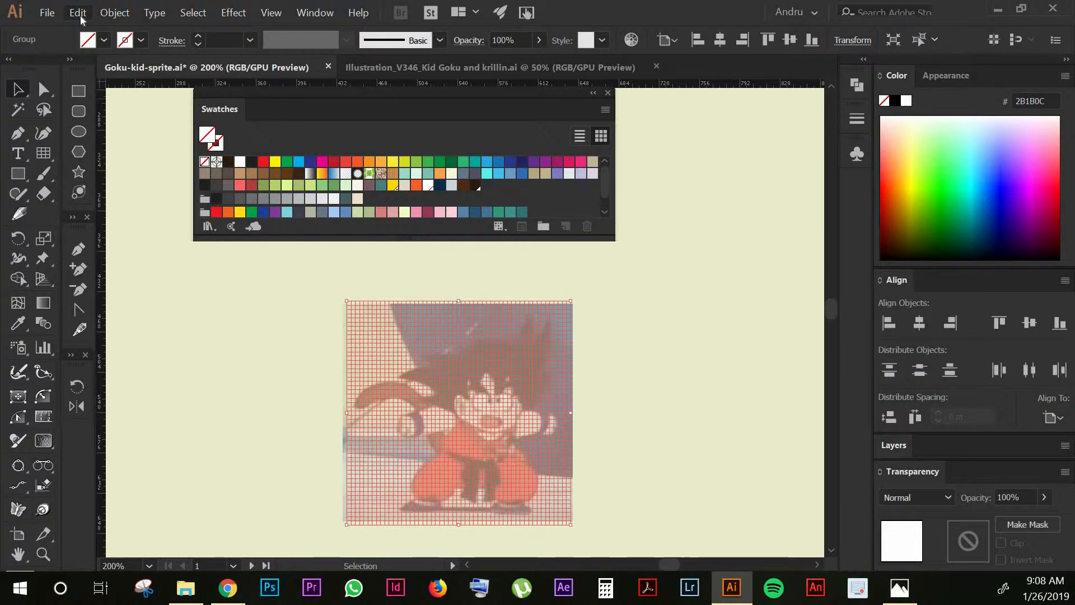
Convert the grid over the faded reference into a Live Paint group via Object > Live Paint > Make.
click(114, 12)
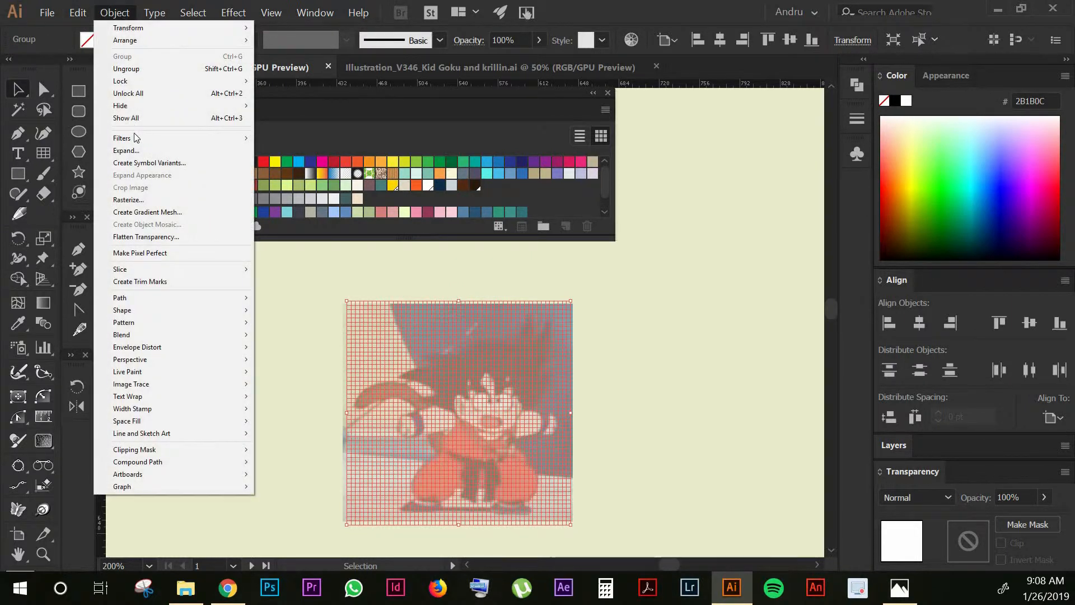
mouse_move(125, 150)
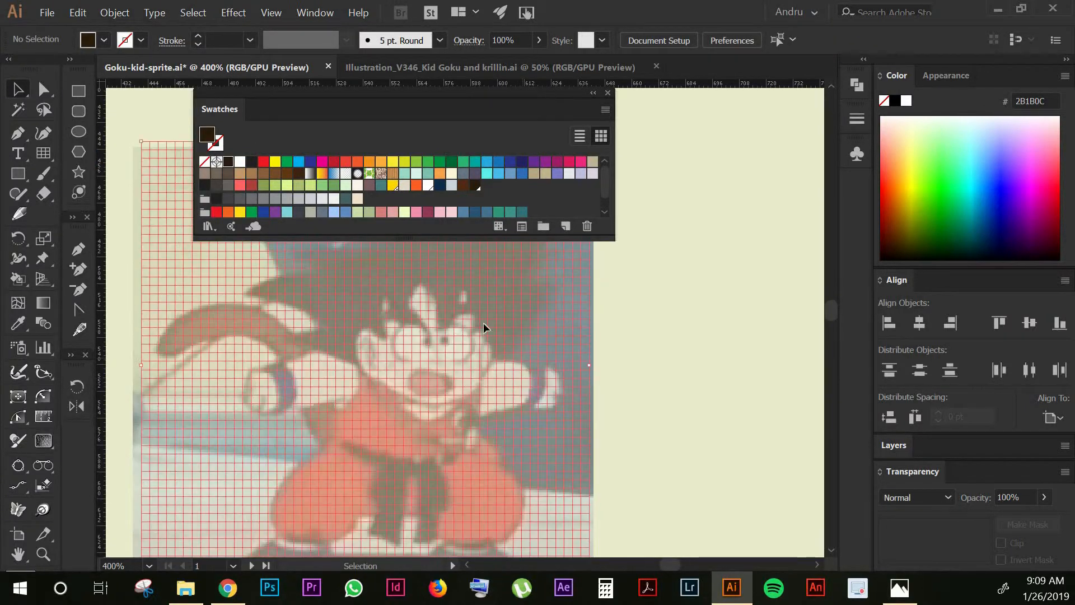
click(115, 12)
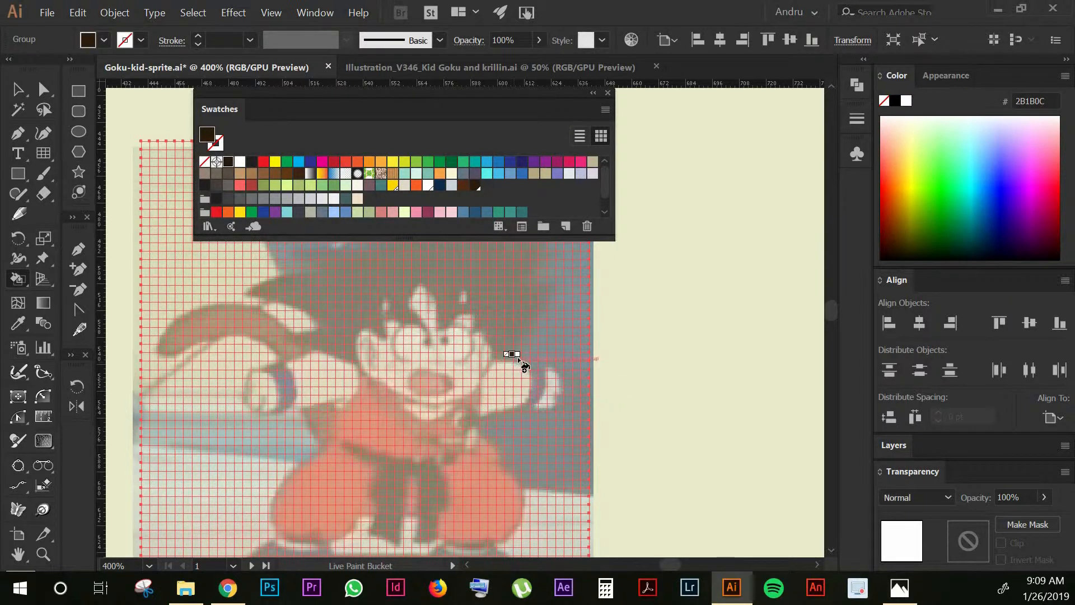
Paint dark brown outline cells along Goku's belt and legs with the Live Paint Bucket.
click(514, 355)
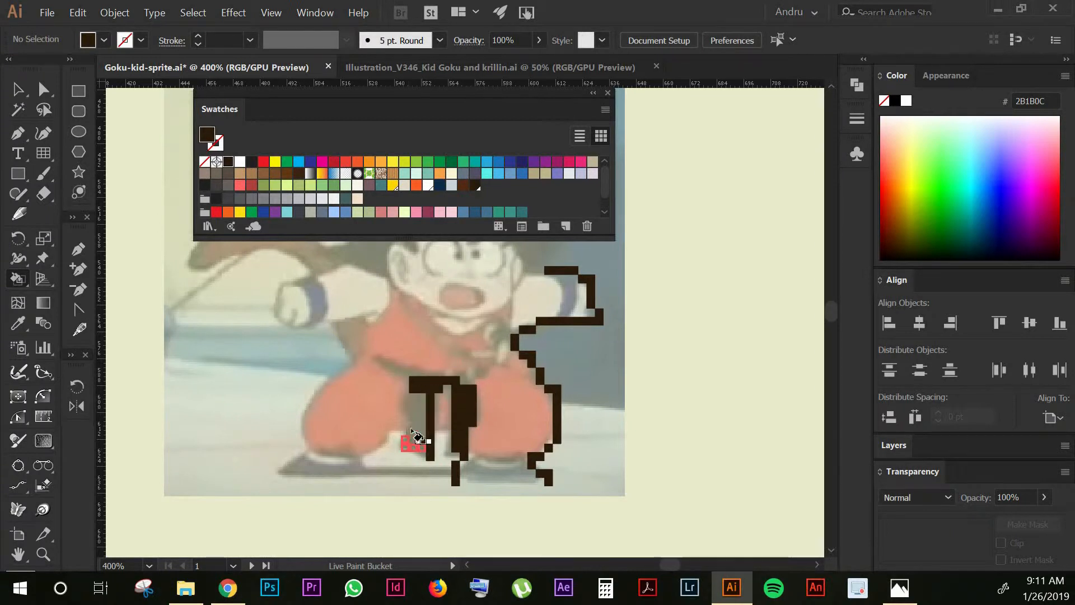
click(411, 440)
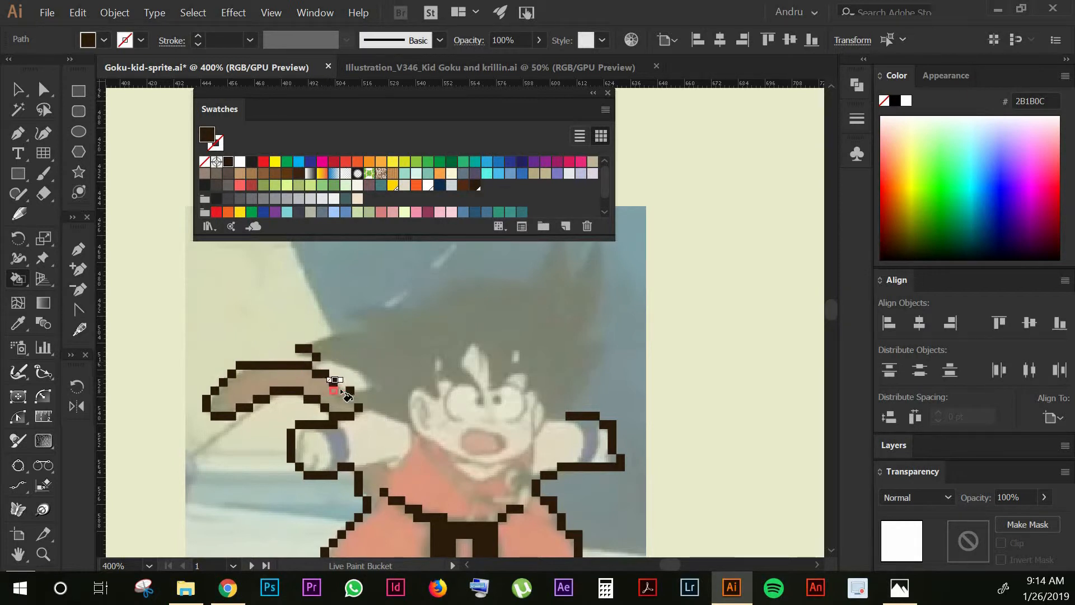
Paint further dark brown outline cells along Goku's tail, arms and hair.
click(381, 408)
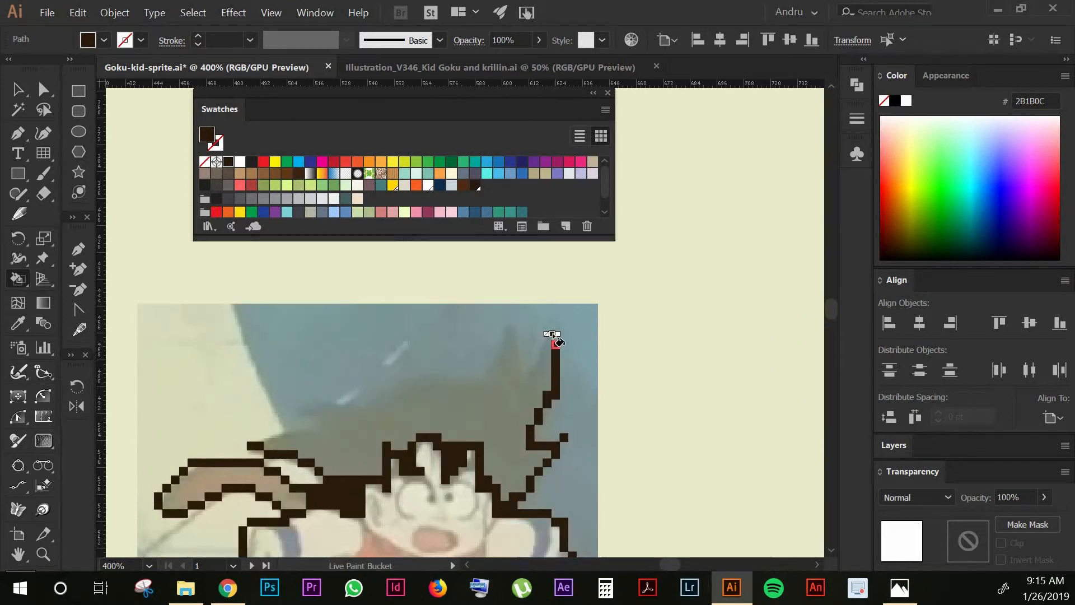
Close the hair outline at its tip and fill the whole hair region solid dark brown.
click(555, 343)
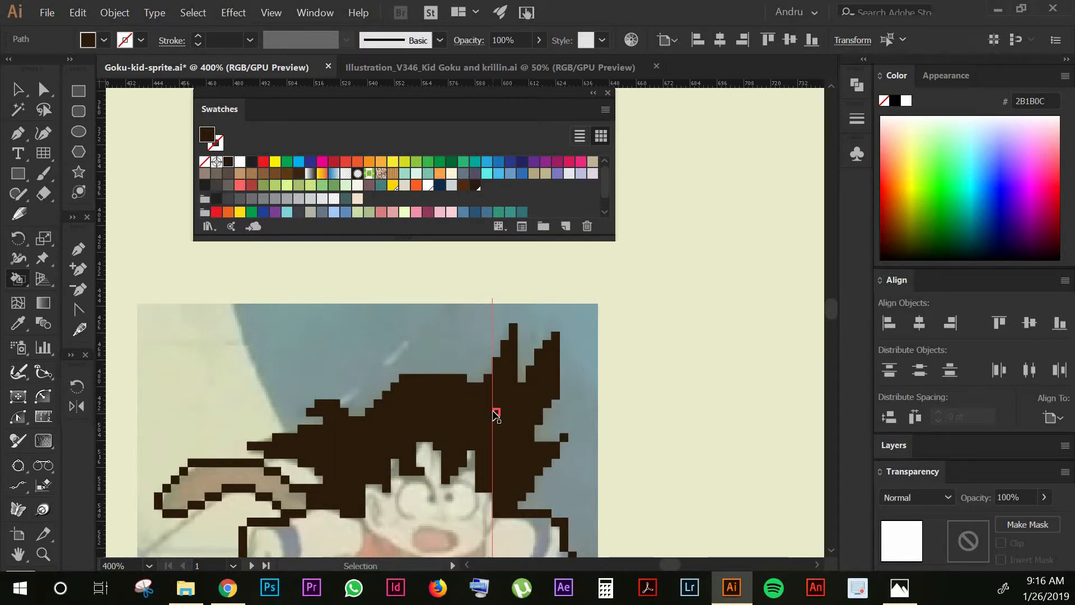
click(495, 414)
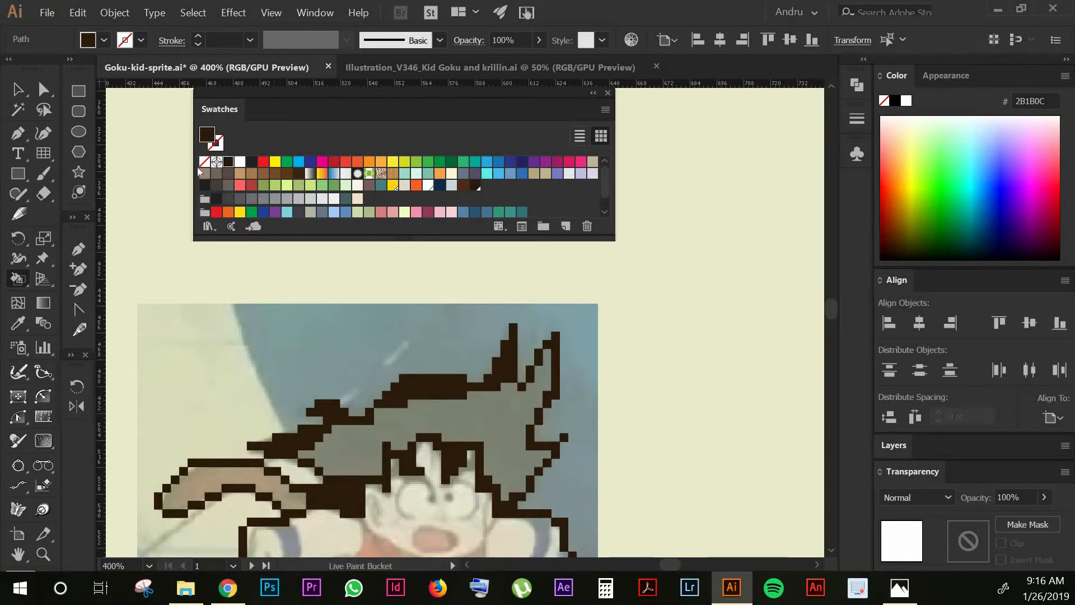
click(204, 162)
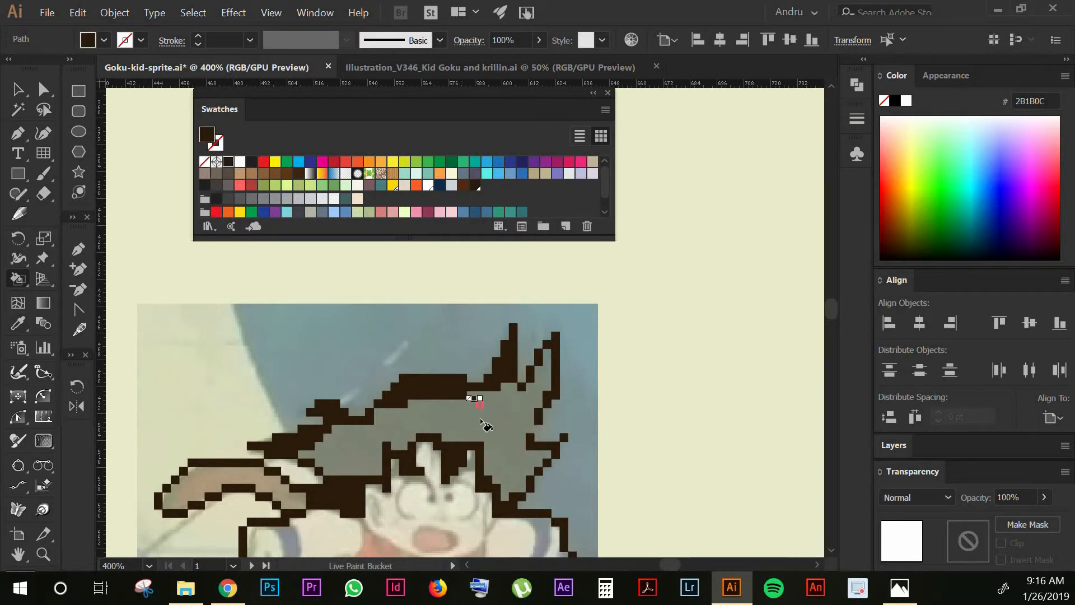
click(480, 405)
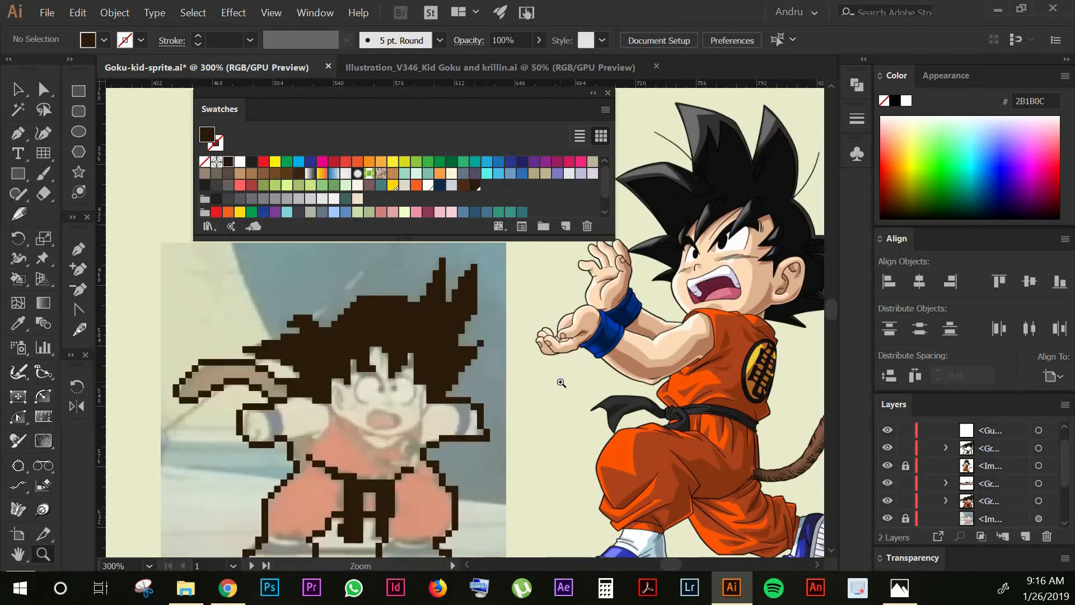
Sample skin and orange from the colour artwork and paint the arms, face and gi cells.
click(466, 414)
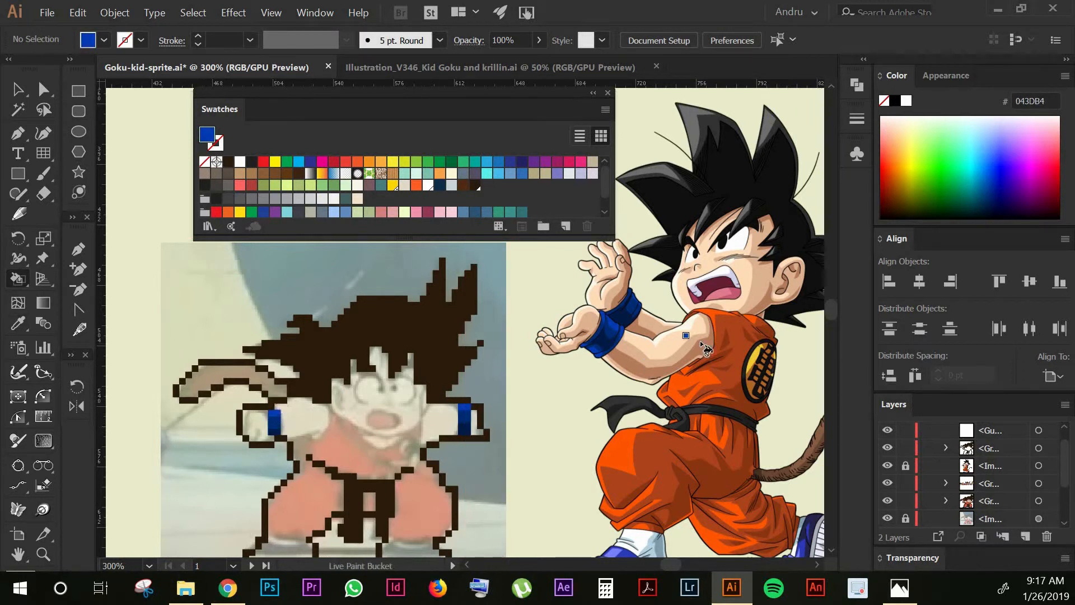
click(415, 431)
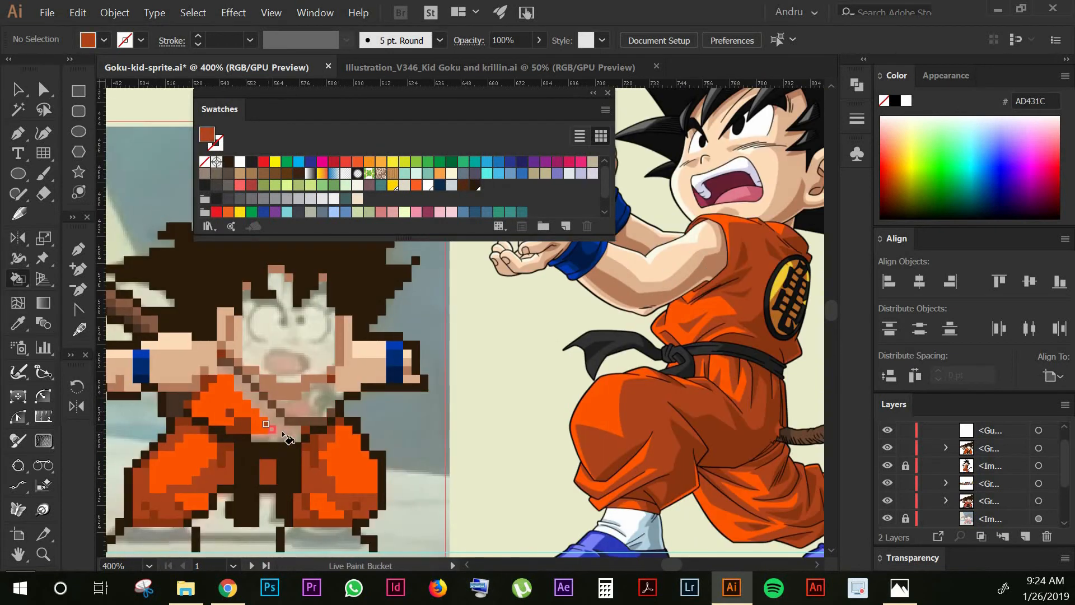
click(339, 388)
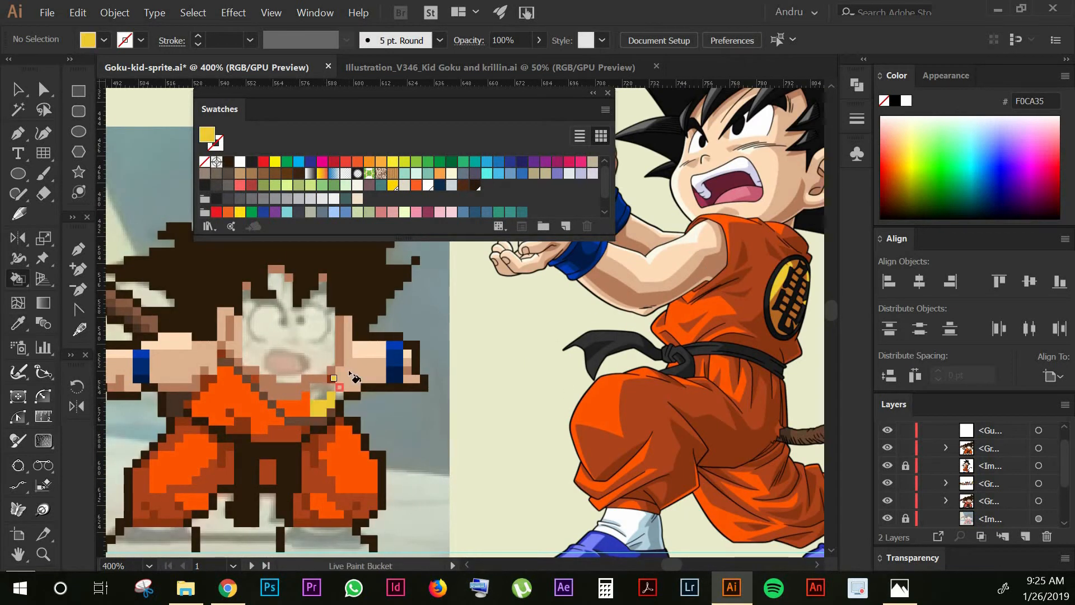